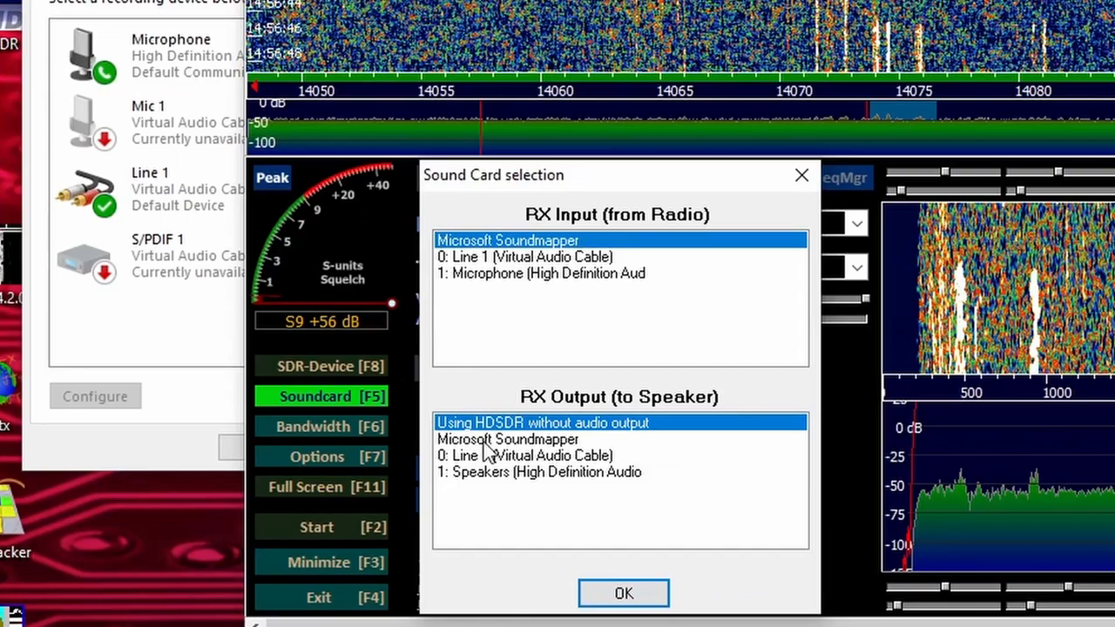
- Set HDSDR RX Output to 0: Line 1 (Virtual Audio Cable), then open Line 1's Properties
click(524, 455)
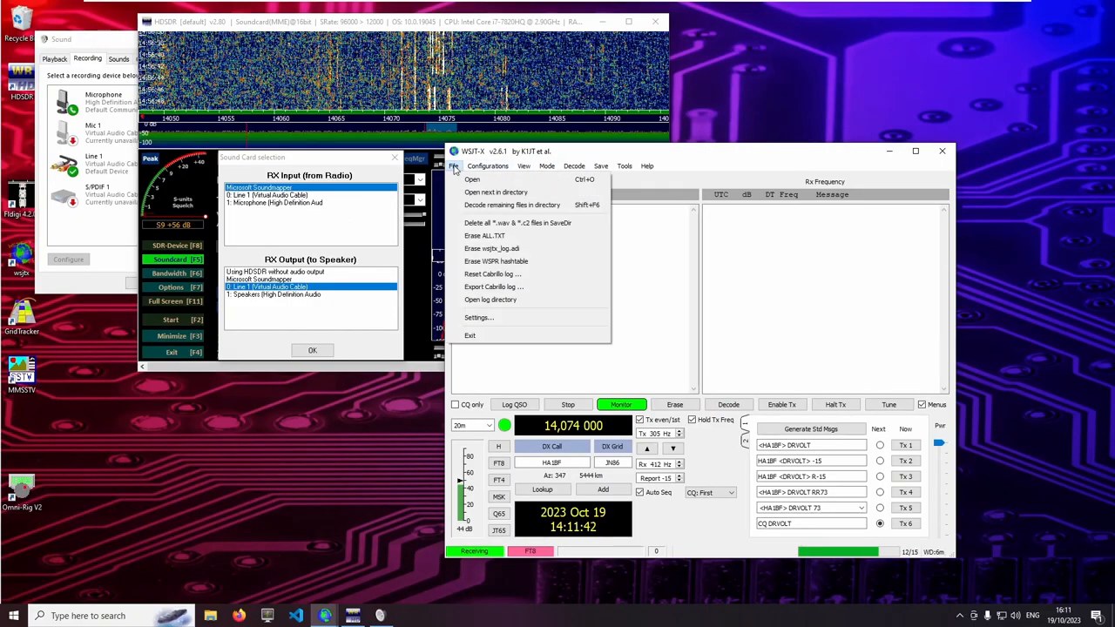
click(477, 317)
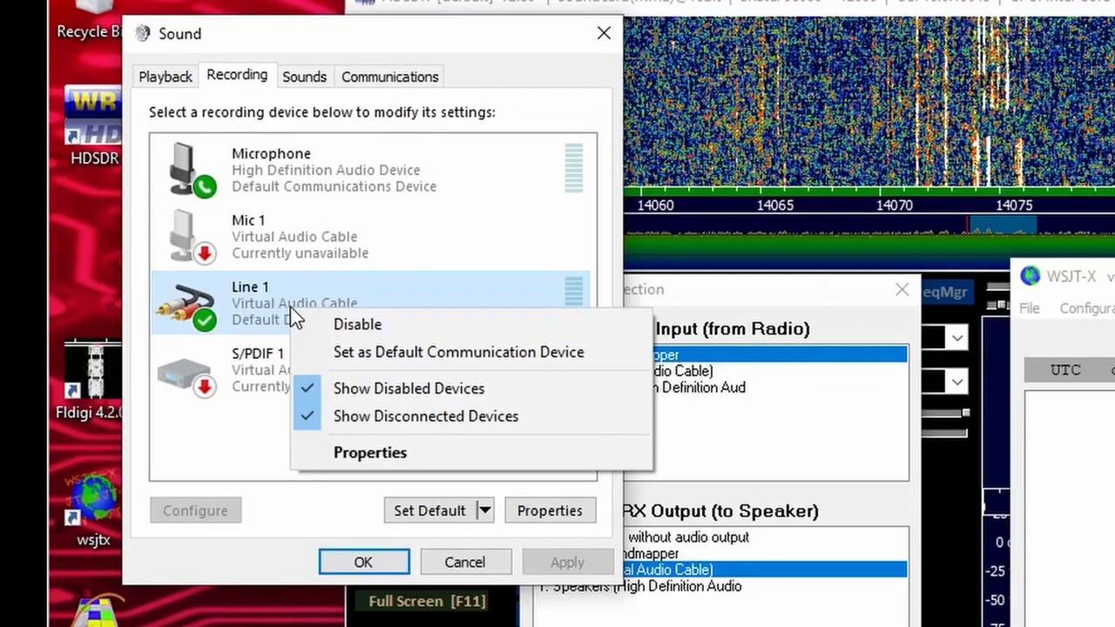
click(369, 452)
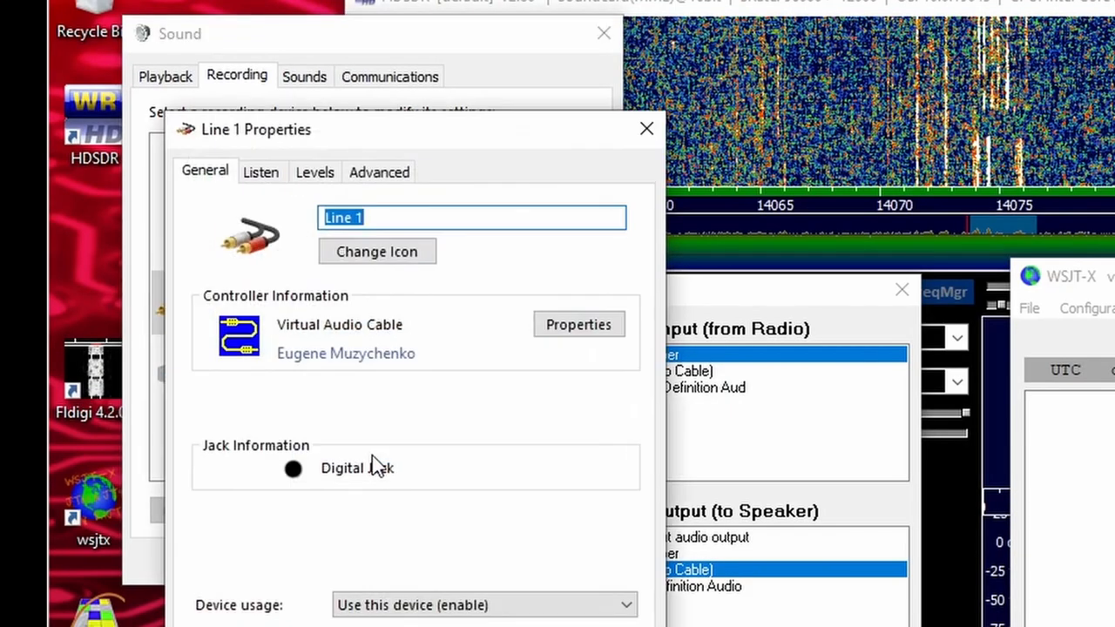
click(261, 172)
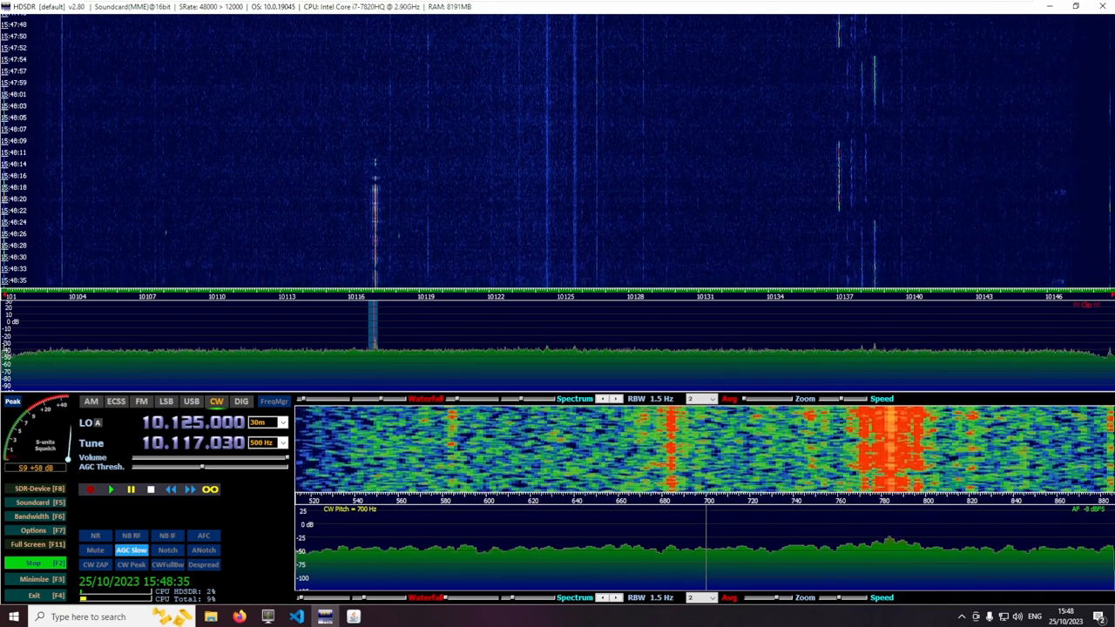
- Start HDSDR in CW mode tuned to 10.117.030 on the 30 m band
click(353, 617)
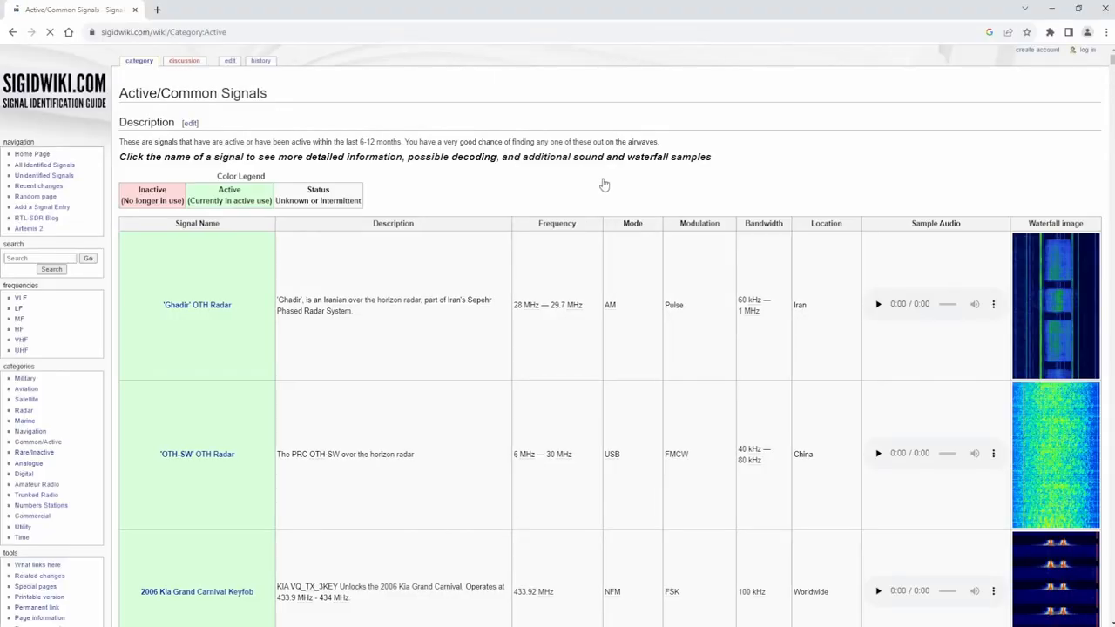
- Scroll the signals table to Radio Teletype (RTTY) and play its sample audio
scroll(down, 3)
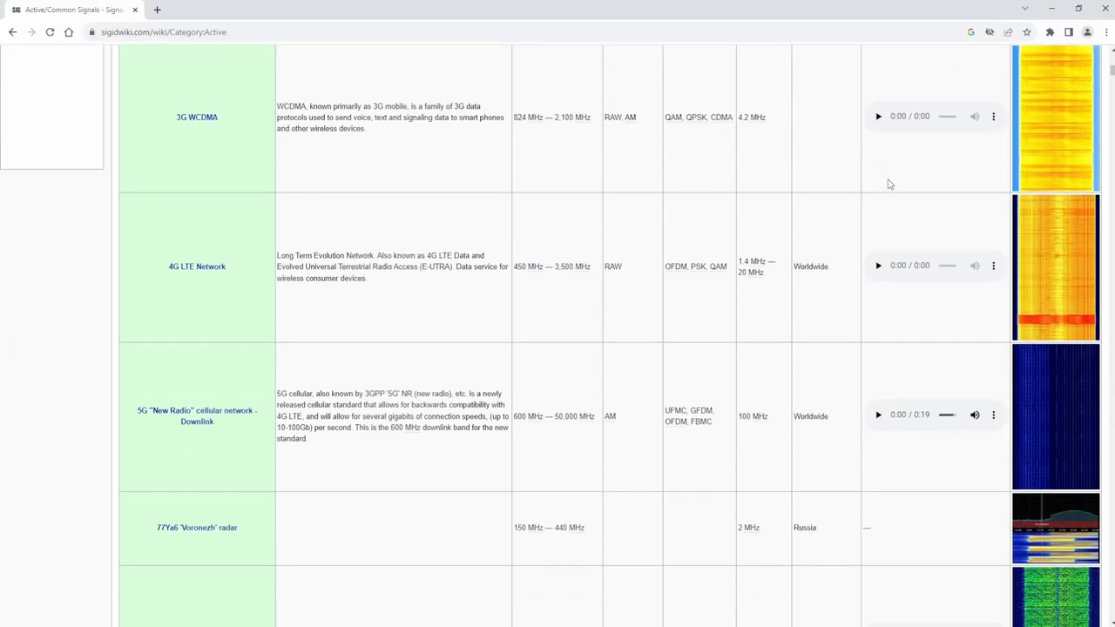
scroll(down, 3)
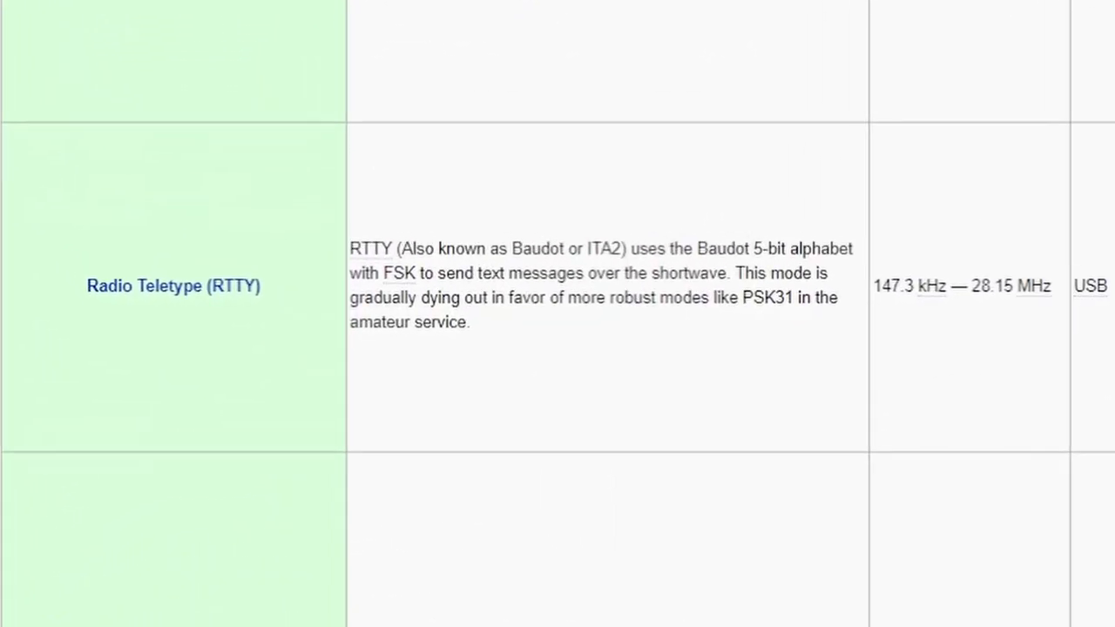
scroll(right, 3)
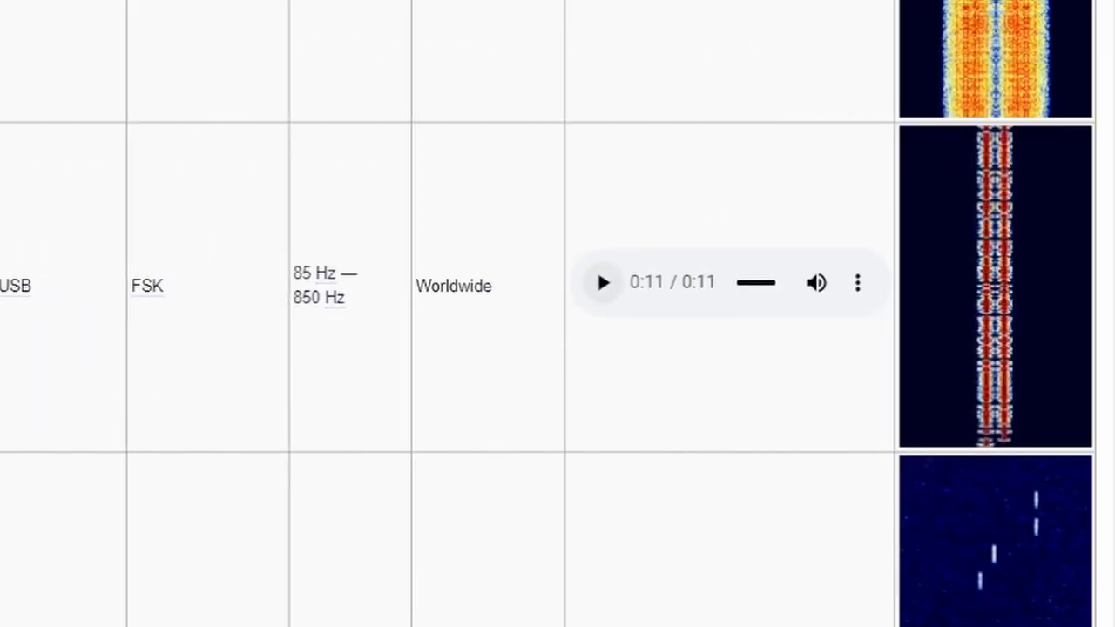
click(602, 282)
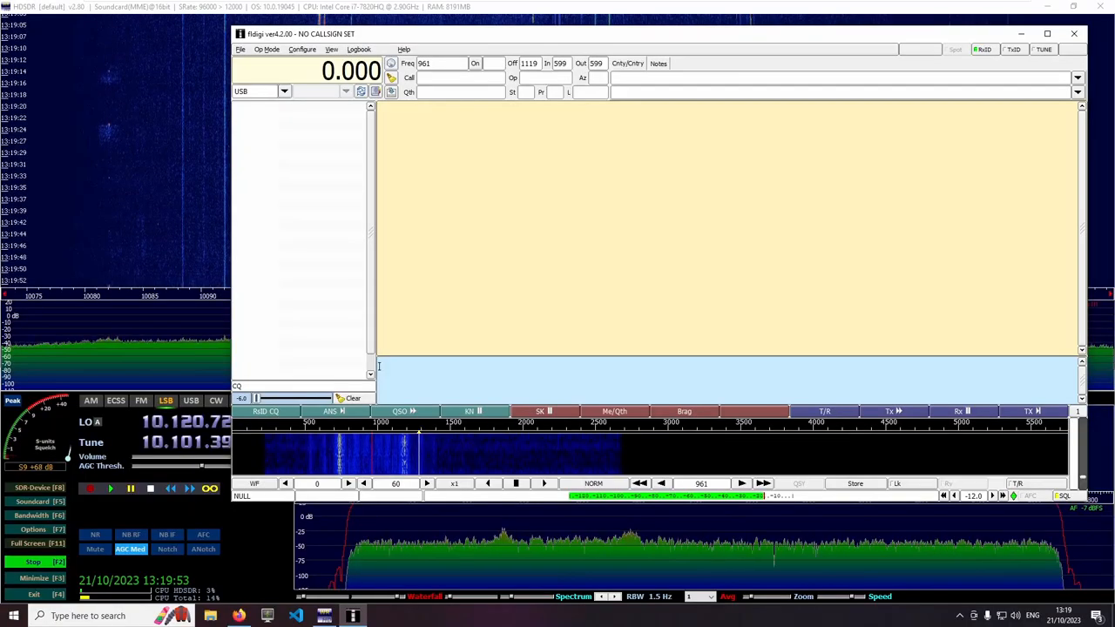
- Open fldigi's Op Mode menu to reach the RTTY Custom settings
click(268, 49)
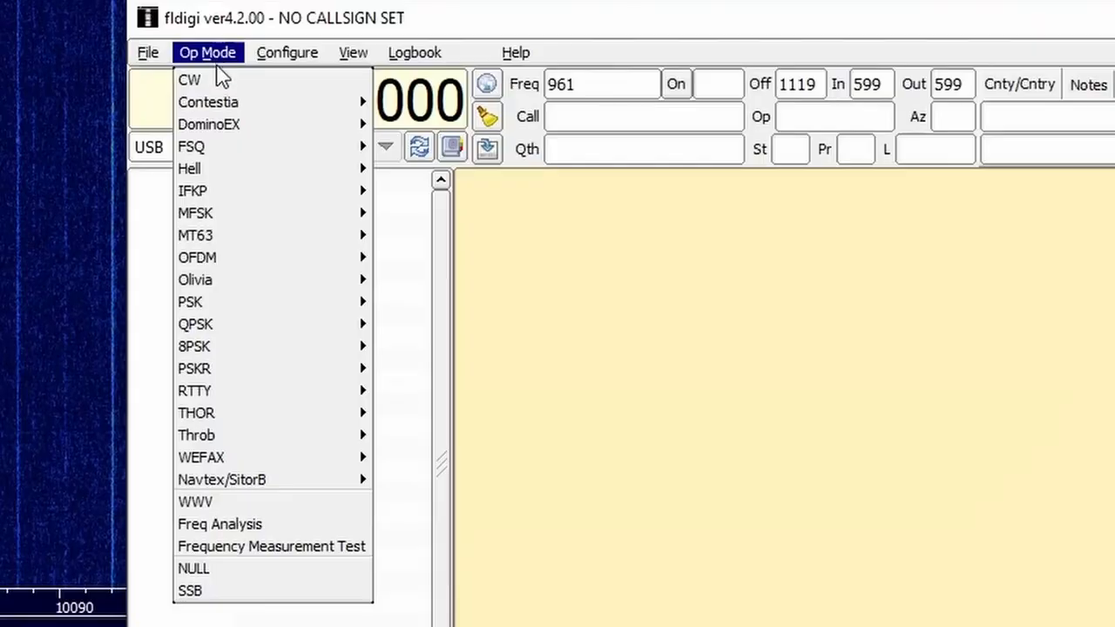
mouse_move(194, 390)
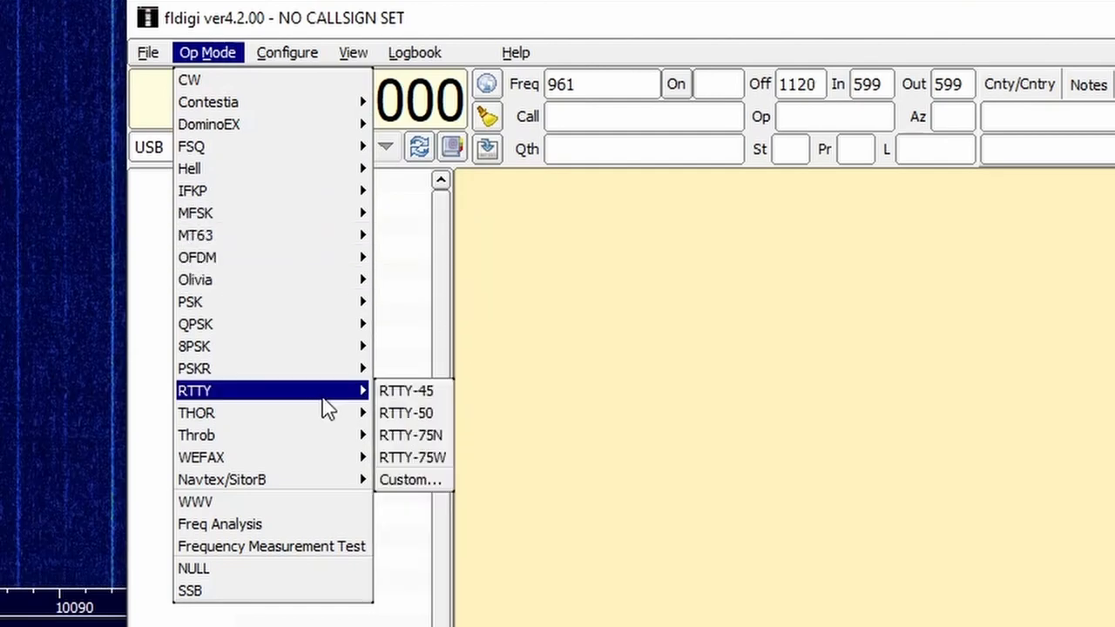
mouse_move(412, 457)
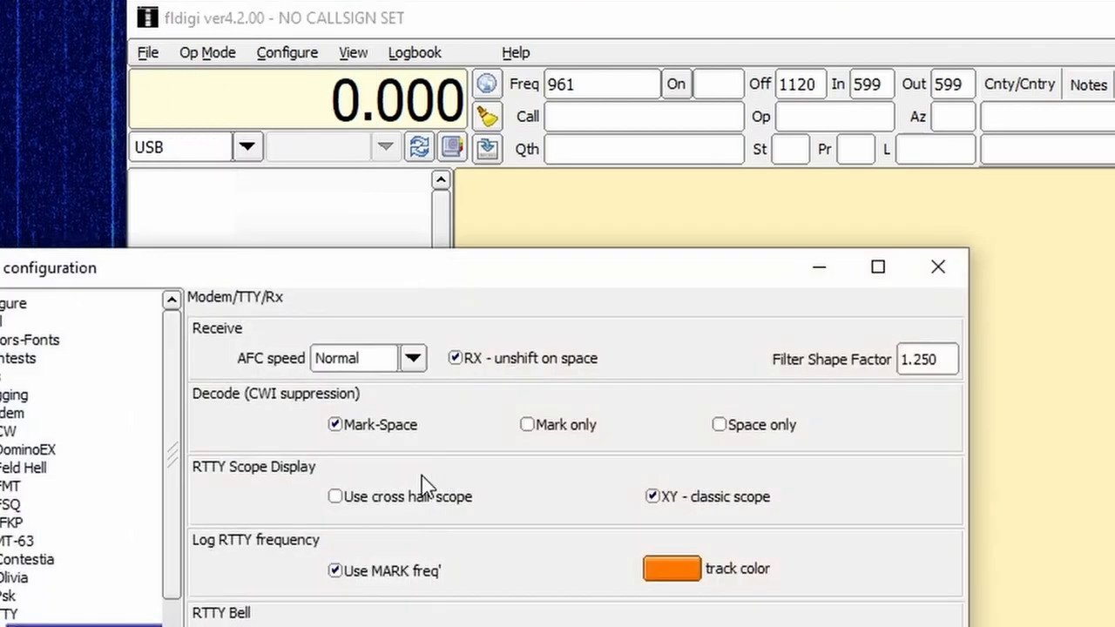
- Set the RTTY Tx carrier shift to Custom 450 and baud rate to 50, then close
click(110, 415)
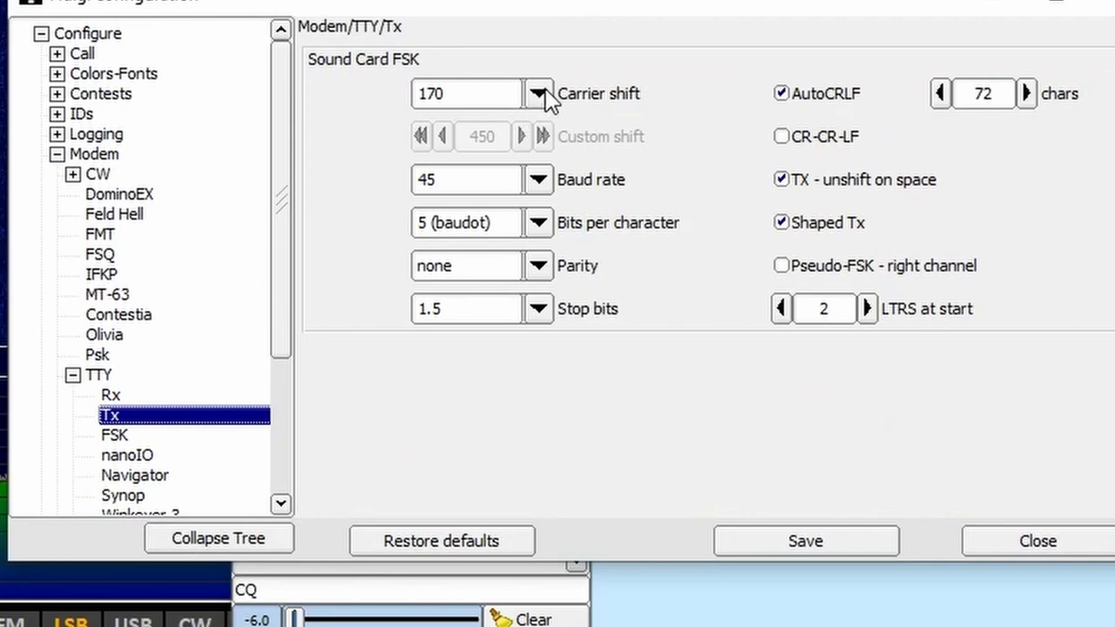
click(538, 94)
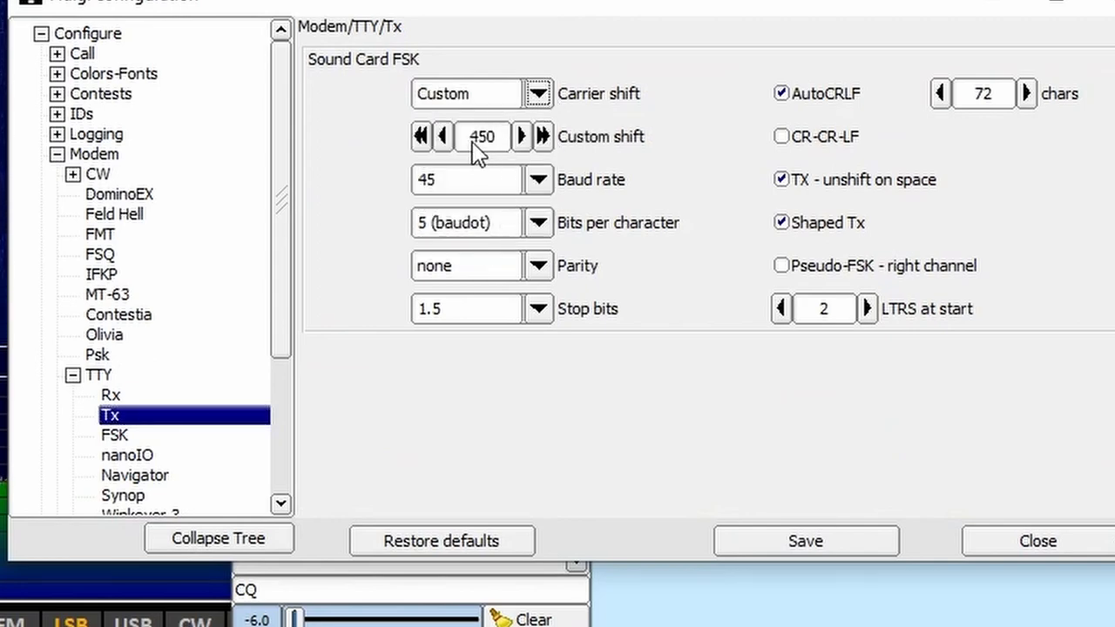
click(538, 180)
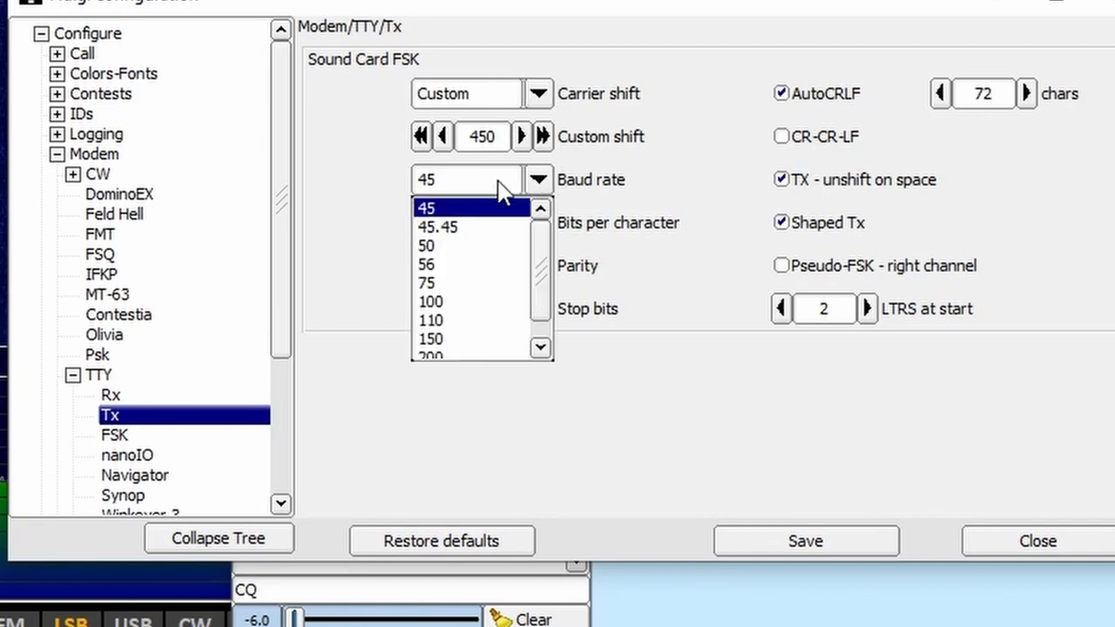
click(426, 245)
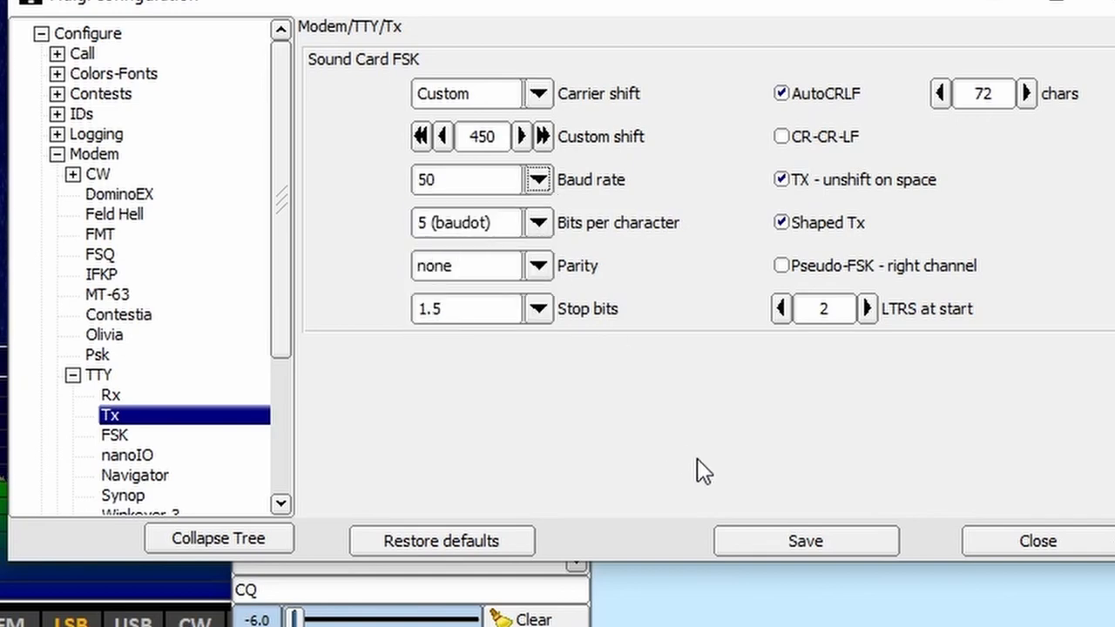
mouse_move(1036, 540)
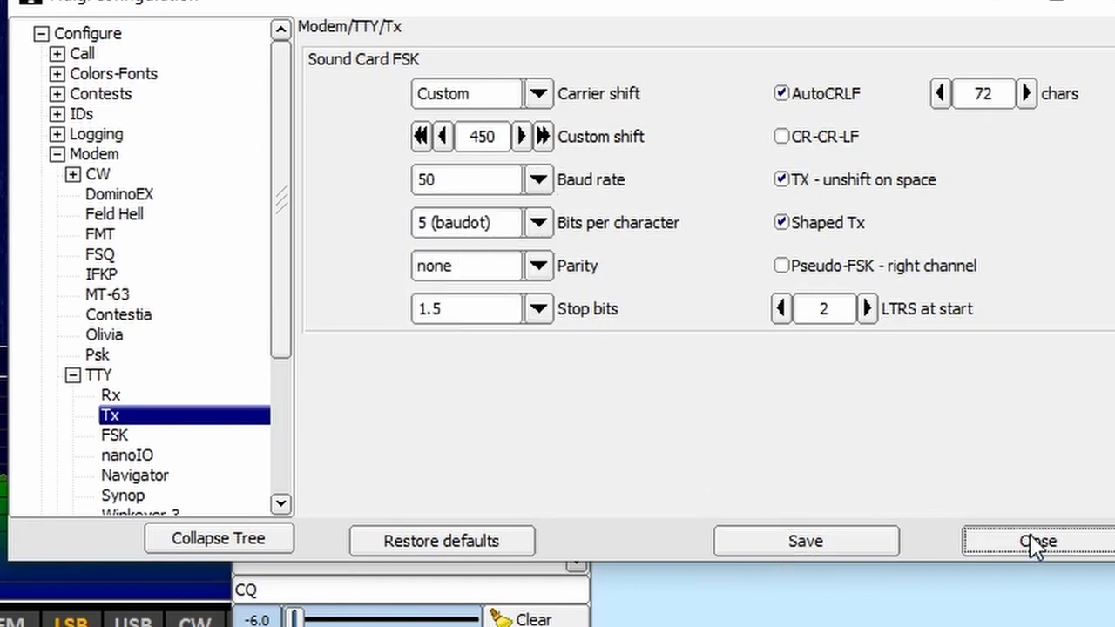
click(1038, 541)
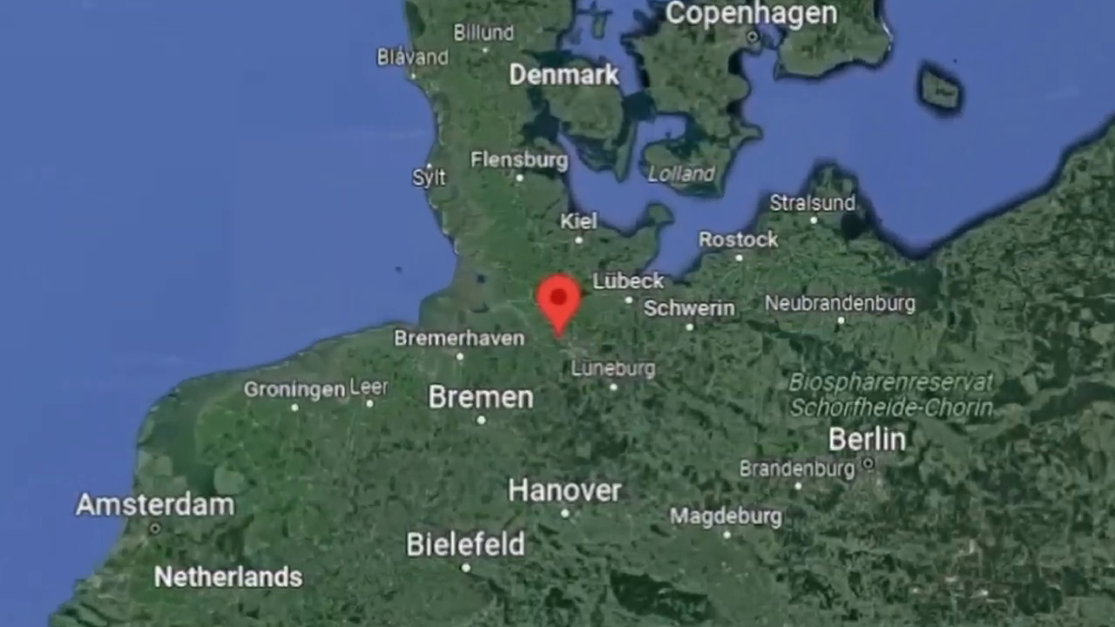
- Locate the station in Google Maps, marked near Hamburg in northern Germany
click(191, 9)
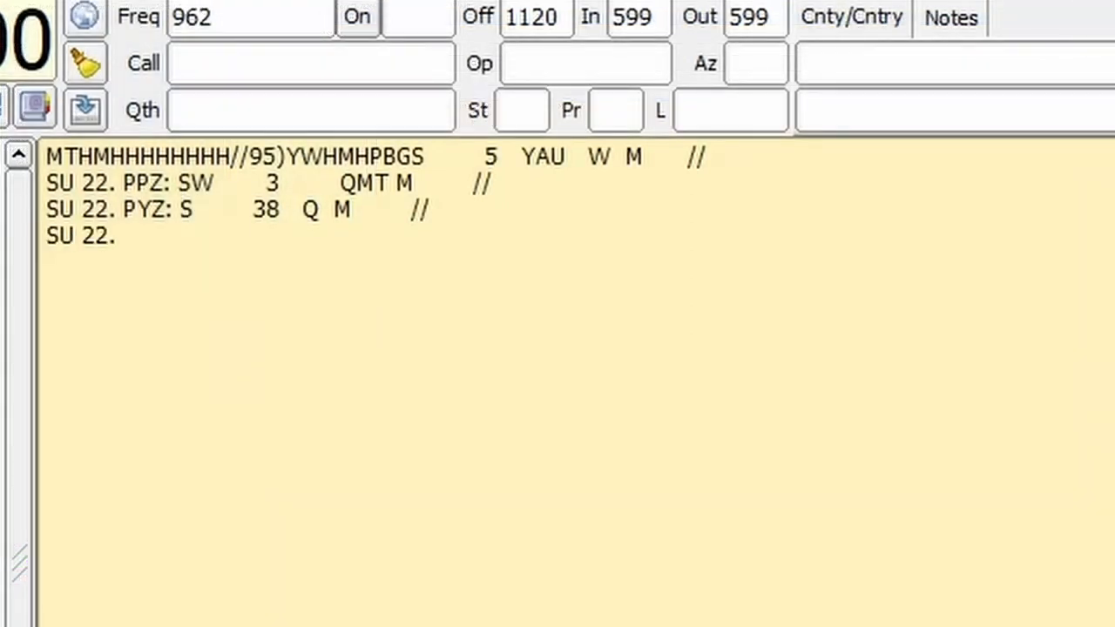
- Watch fldigi decode RTTY weather lines such as 'SU 22' and 'QWZ: S 2-3'
text(QWZ: S)
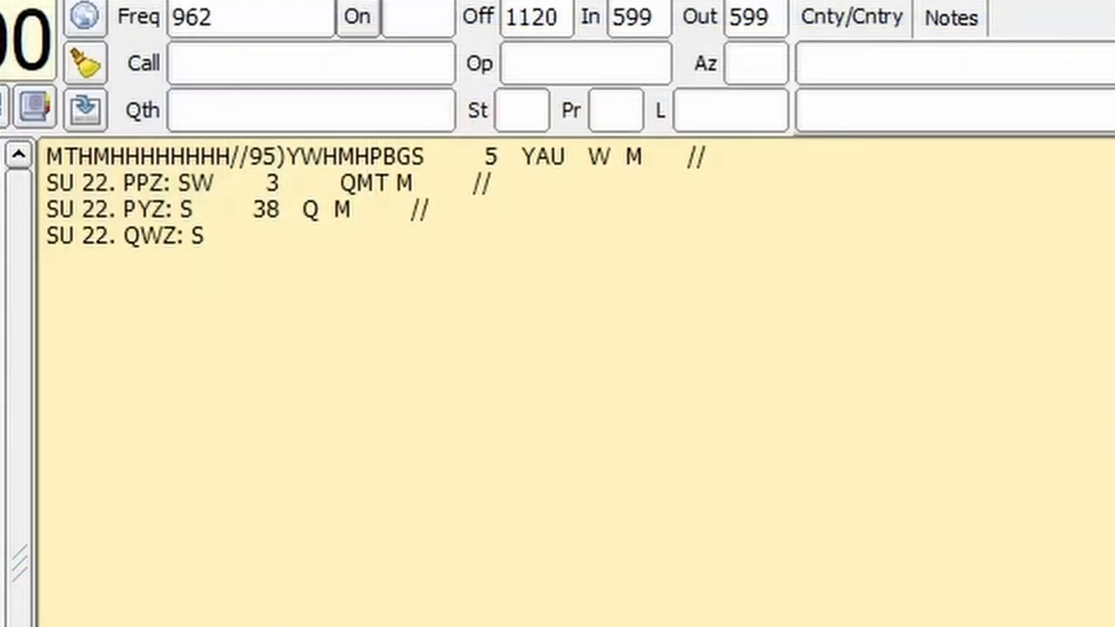
text(2-3)
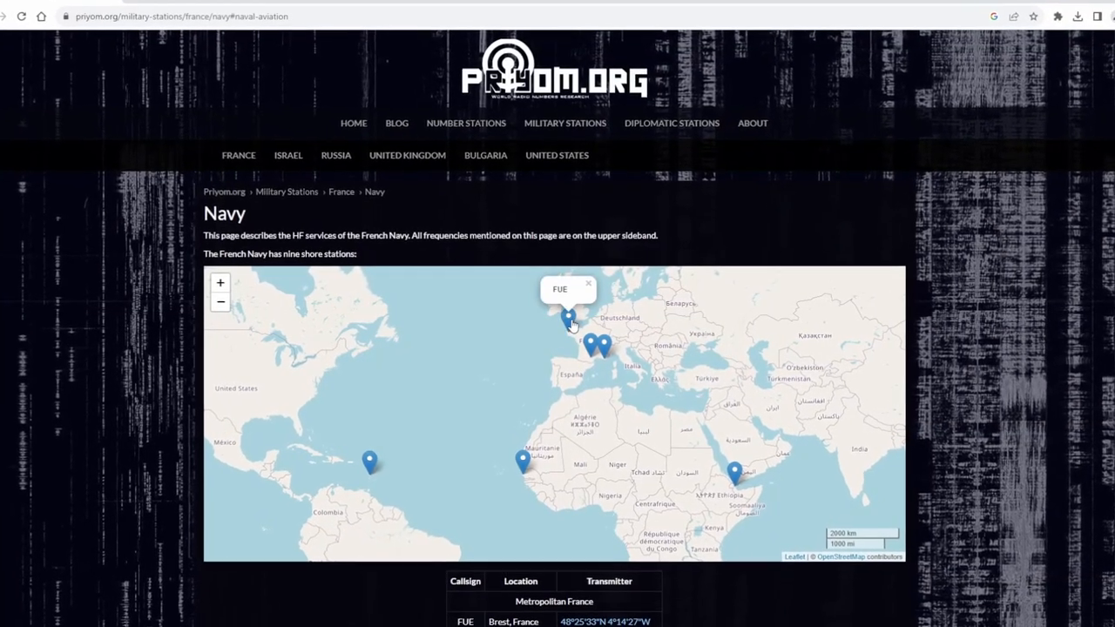
- Scroll to the French Navy shore station map and click the FUE Brest marker
scroll(down, 3)
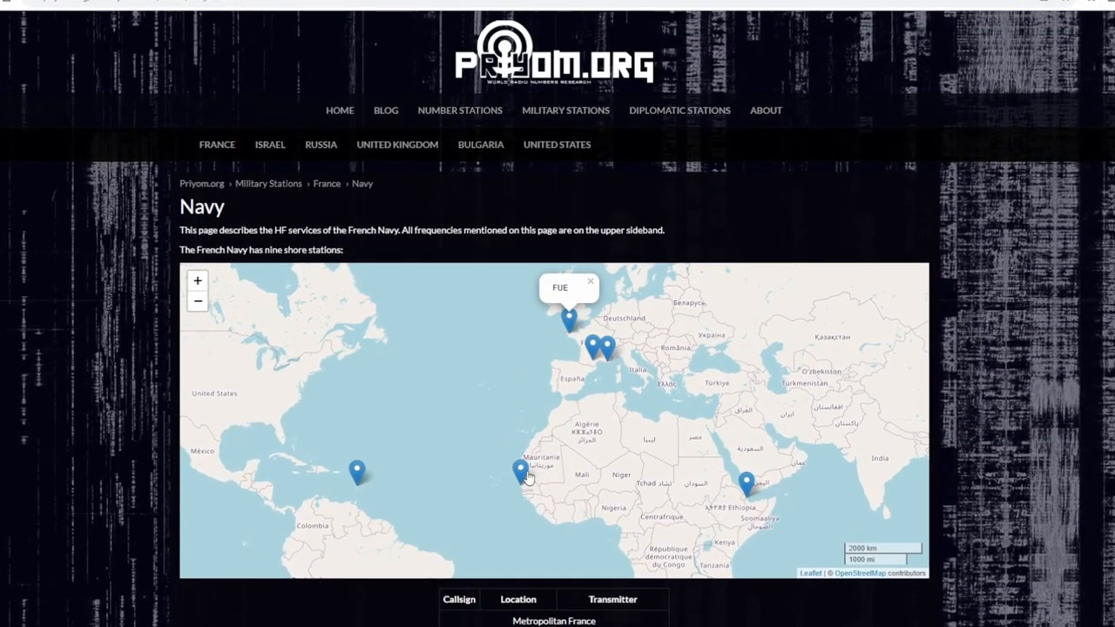
click(514, 470)
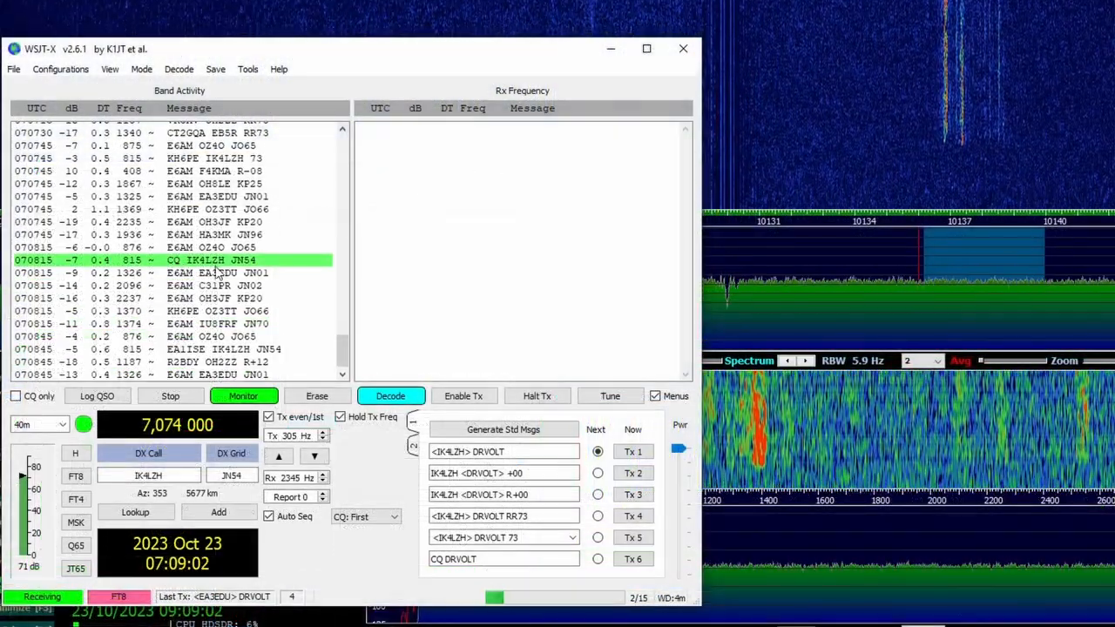
click(391, 395)
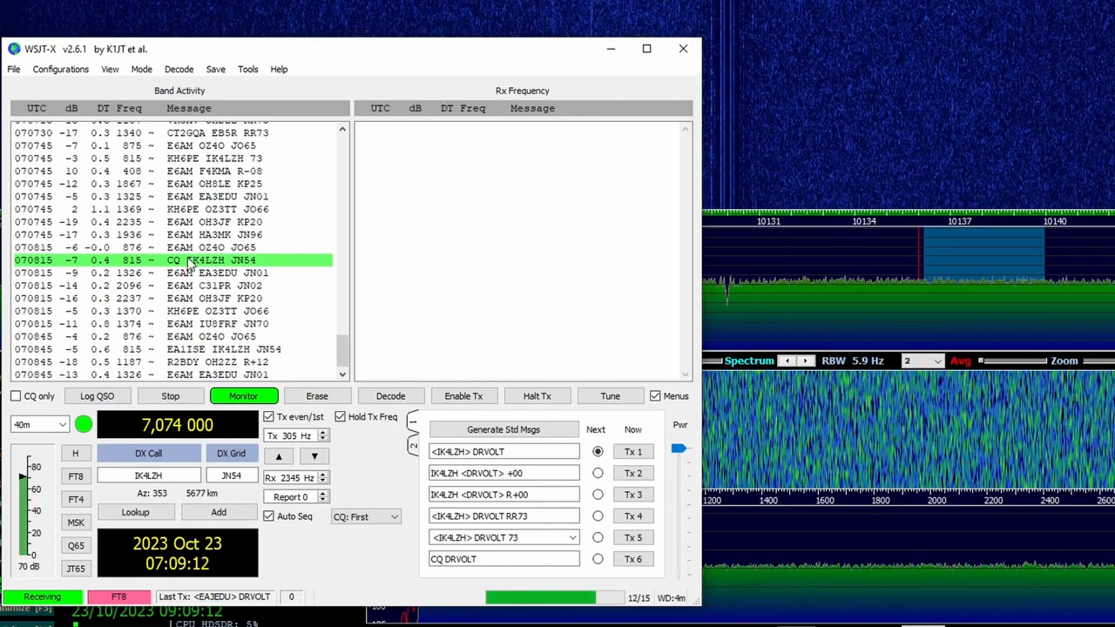
click(390, 395)
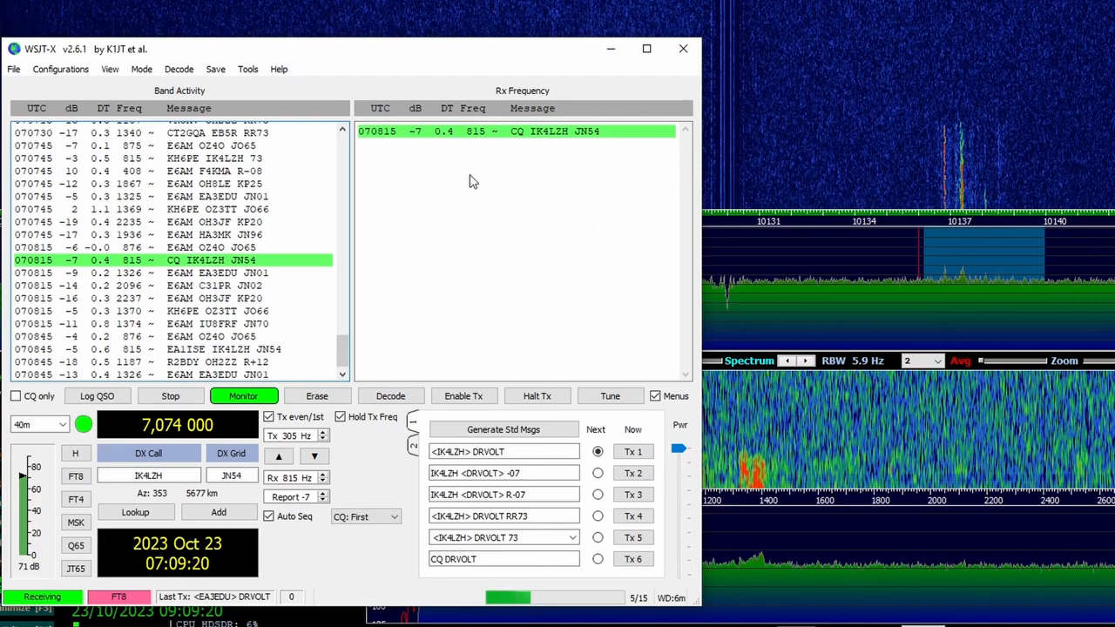
mouse_move(465, 205)
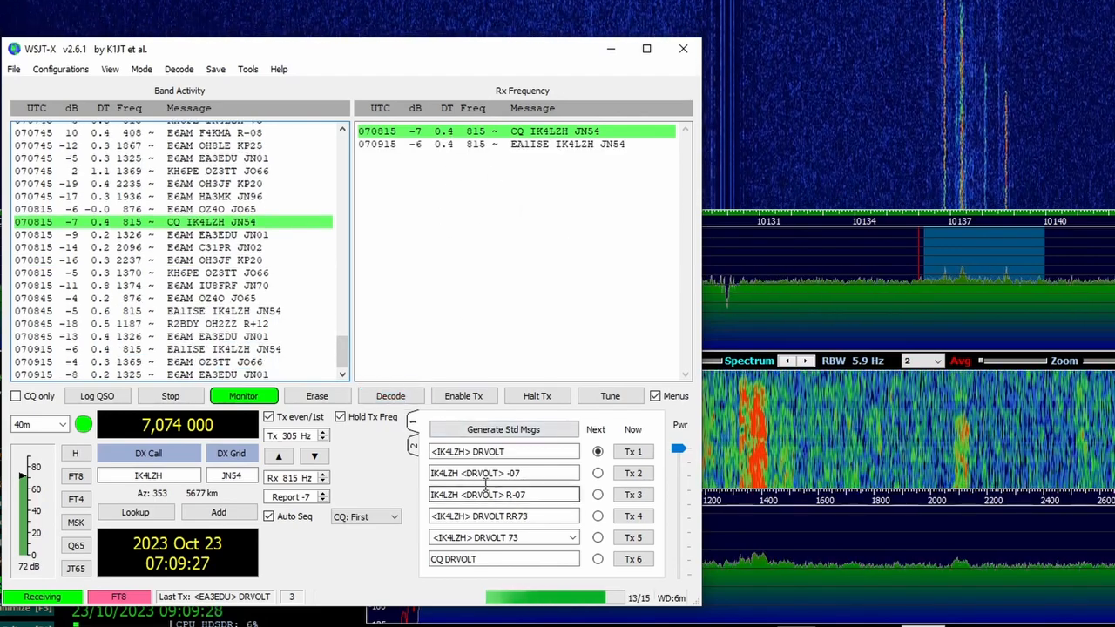
click(390, 395)
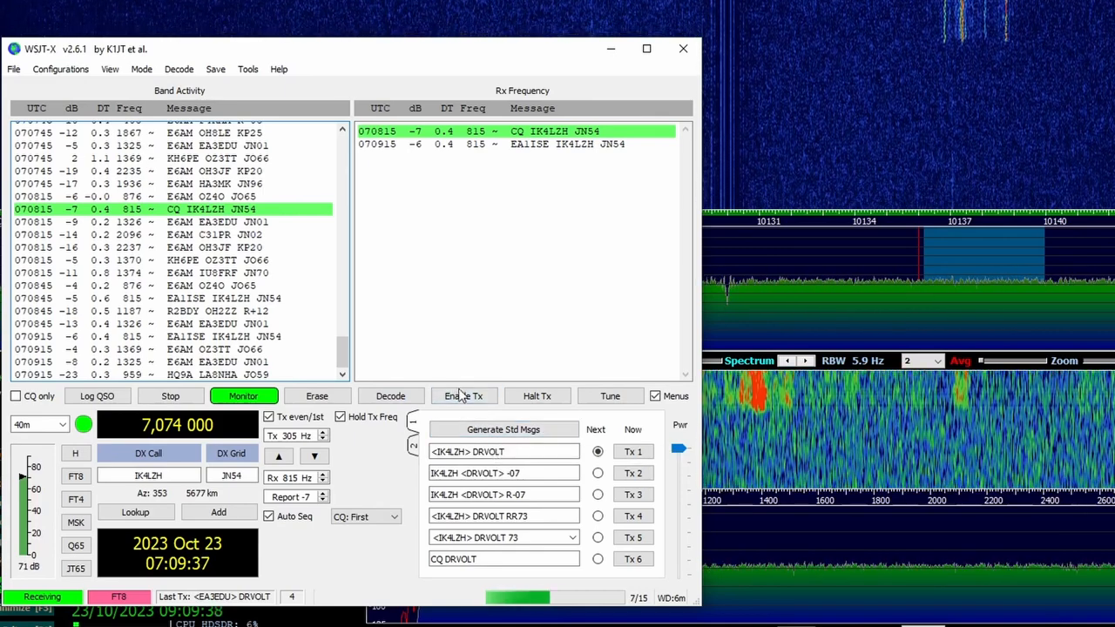
click(463, 395)
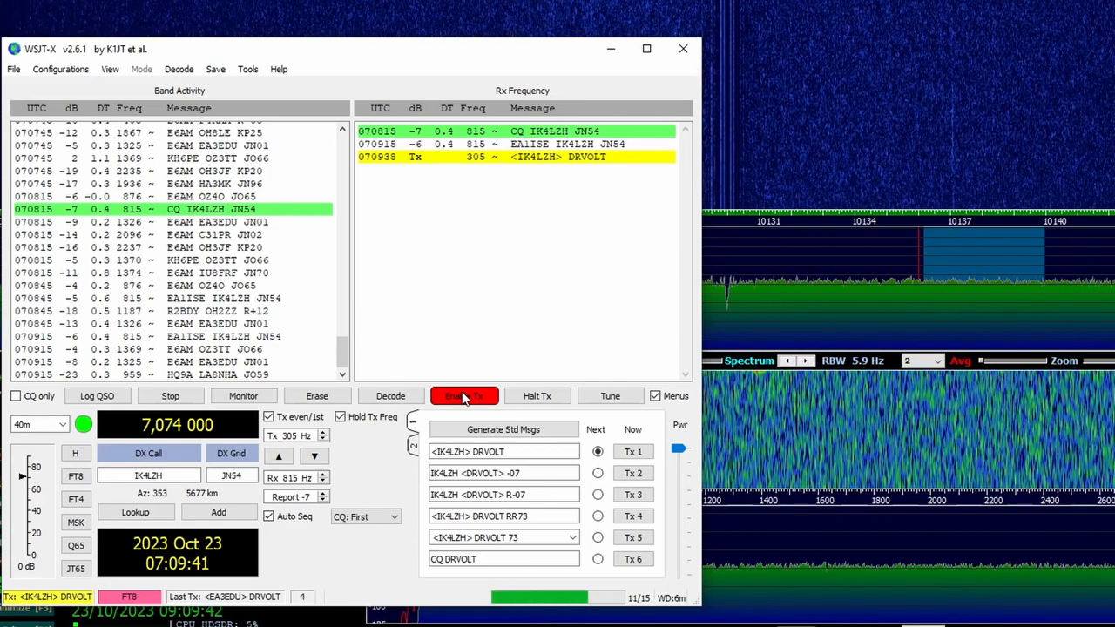
click(244, 395)
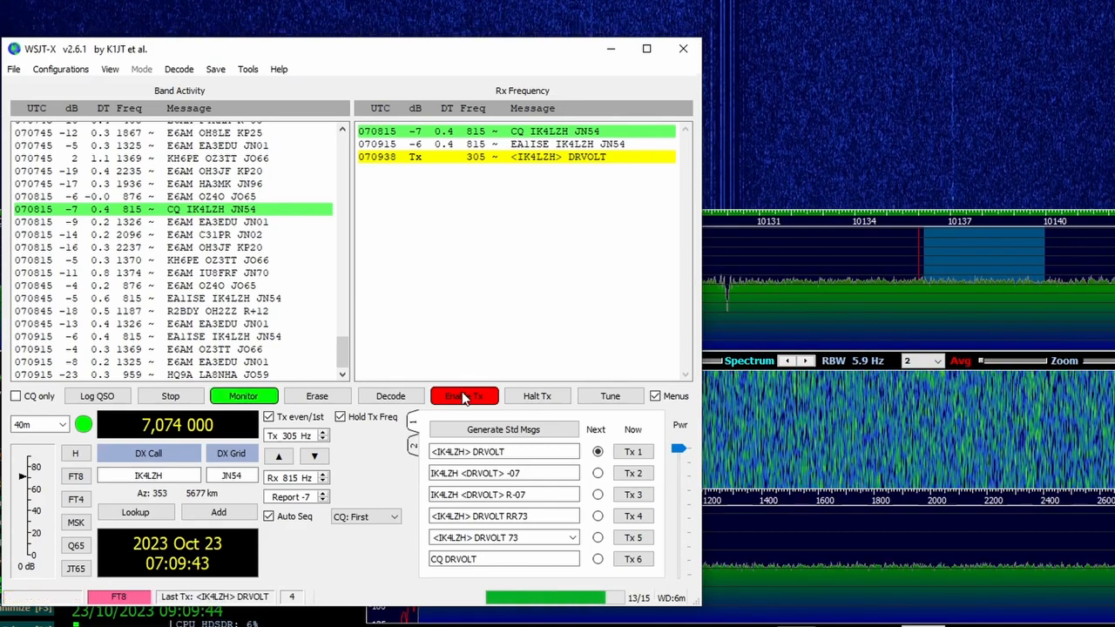
click(464, 395)
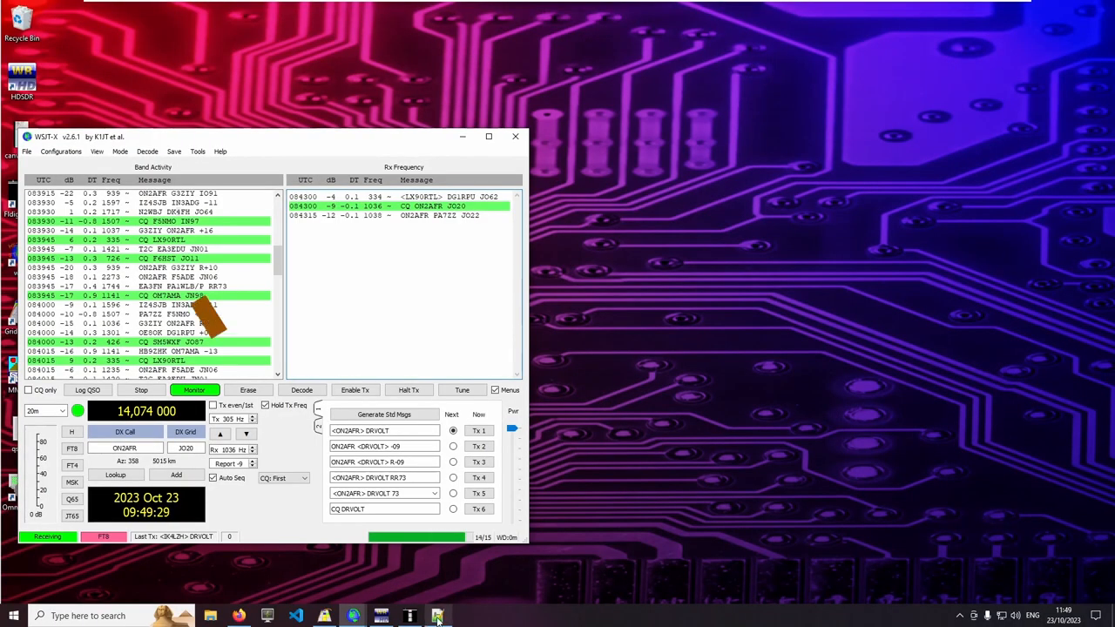
click(438, 616)
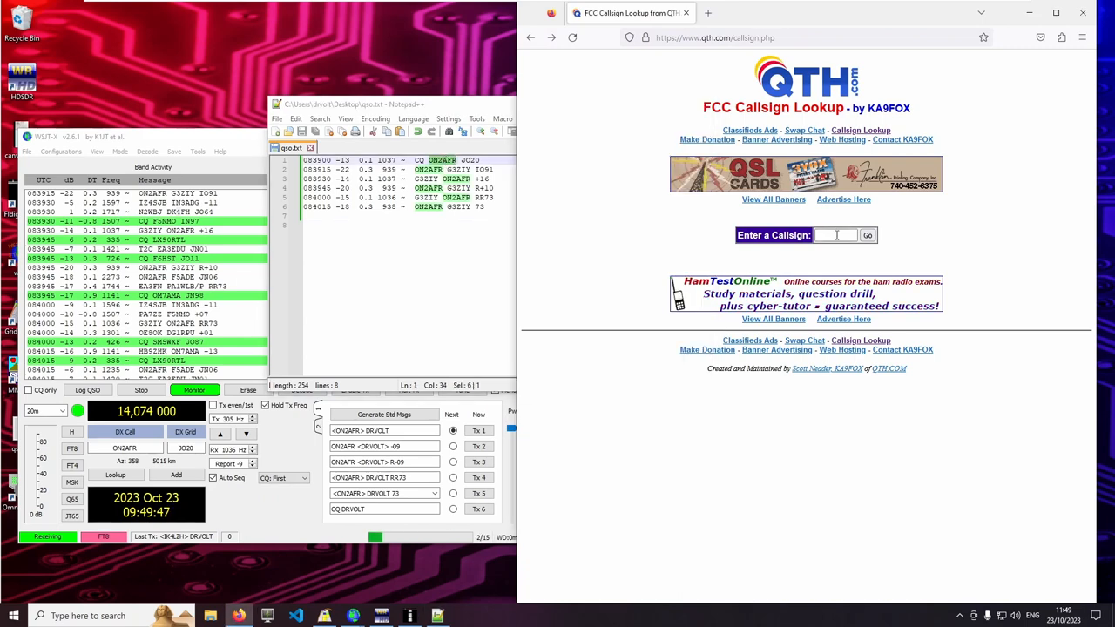
text(ON2AFR)
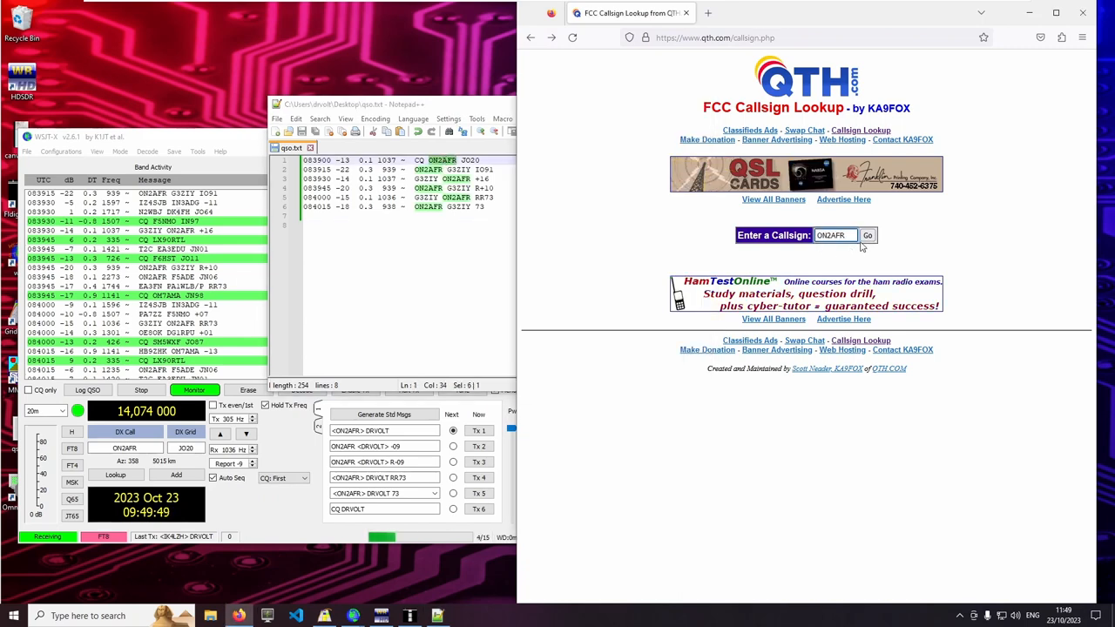
click(867, 235)
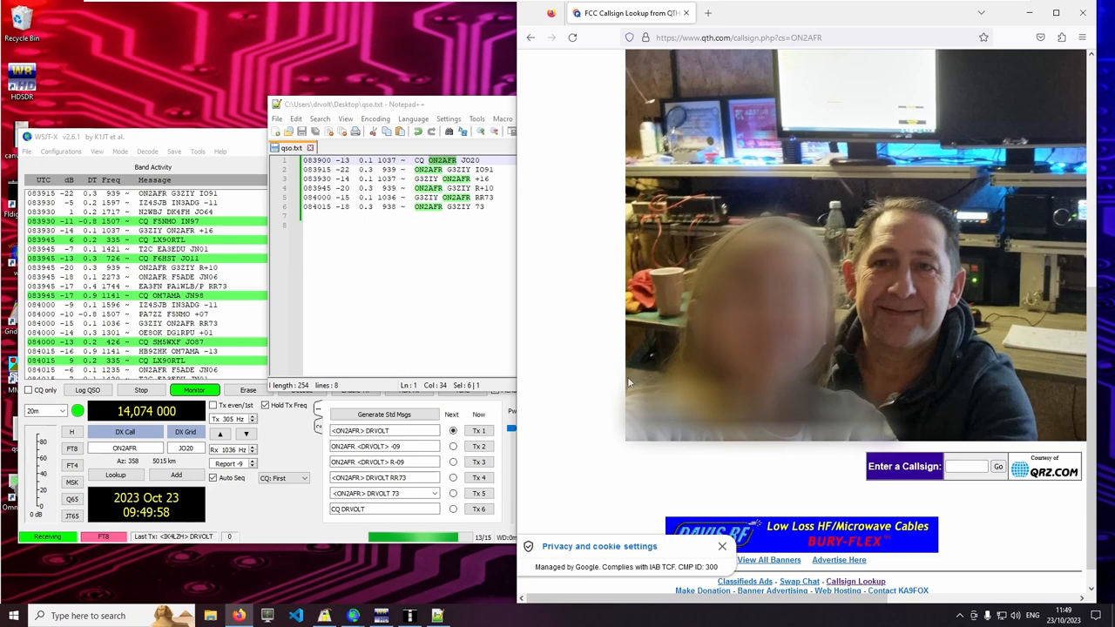
click(868, 235)
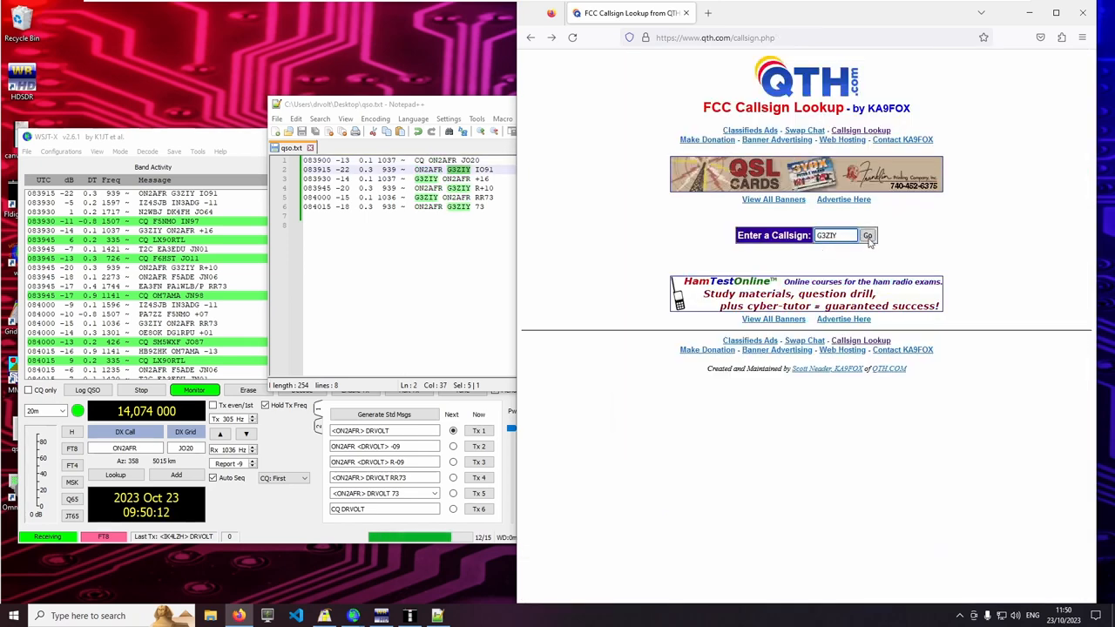
click(868, 235)
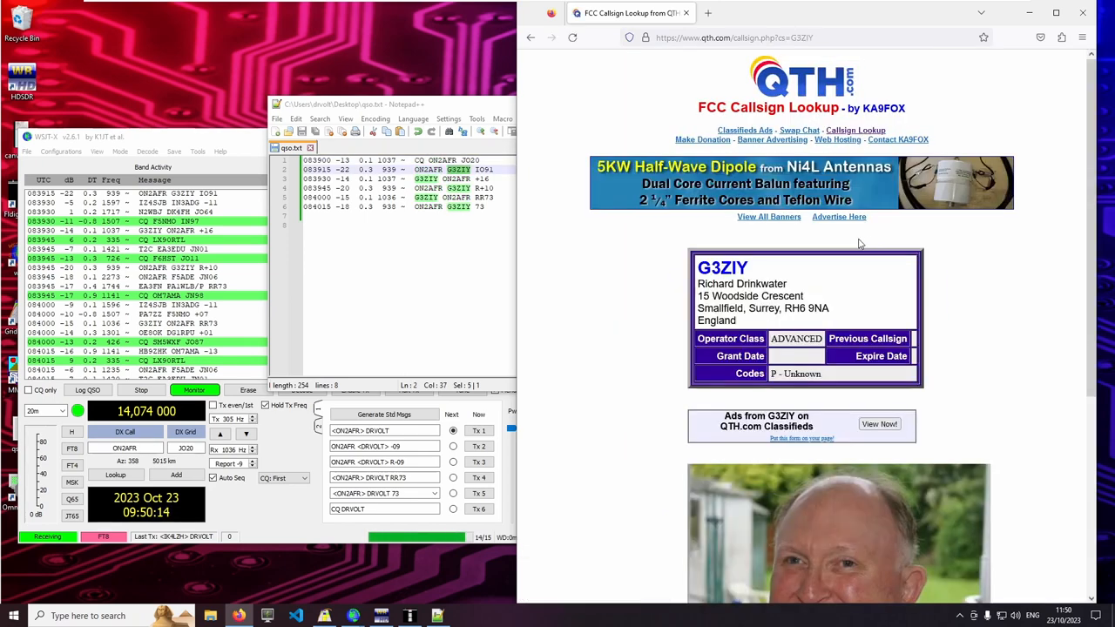
scroll(down, 3)
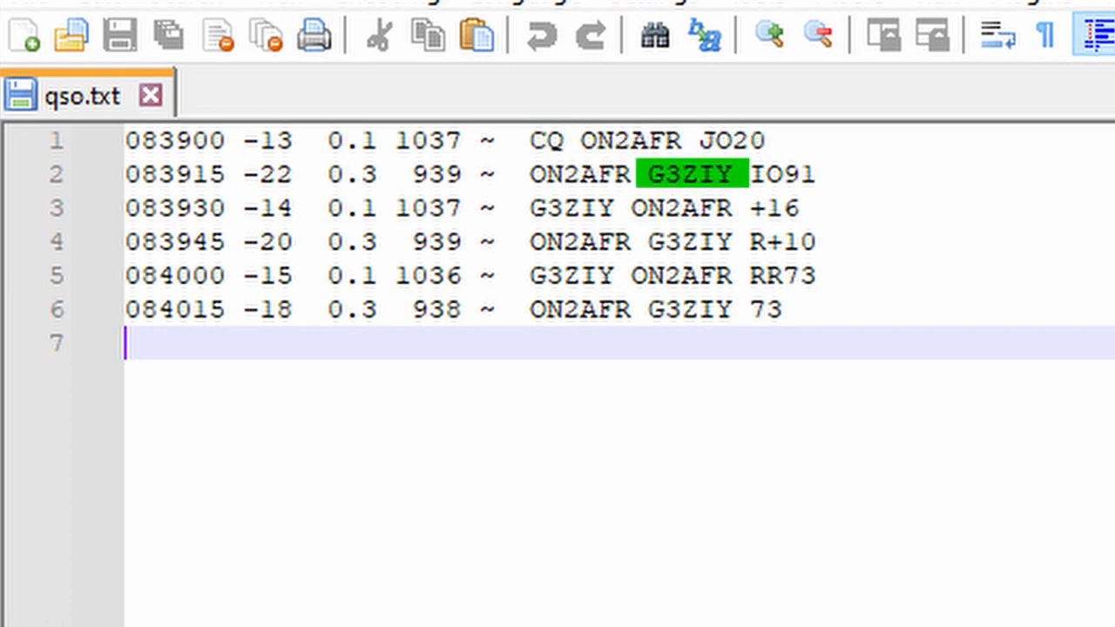
double_click(572, 207)
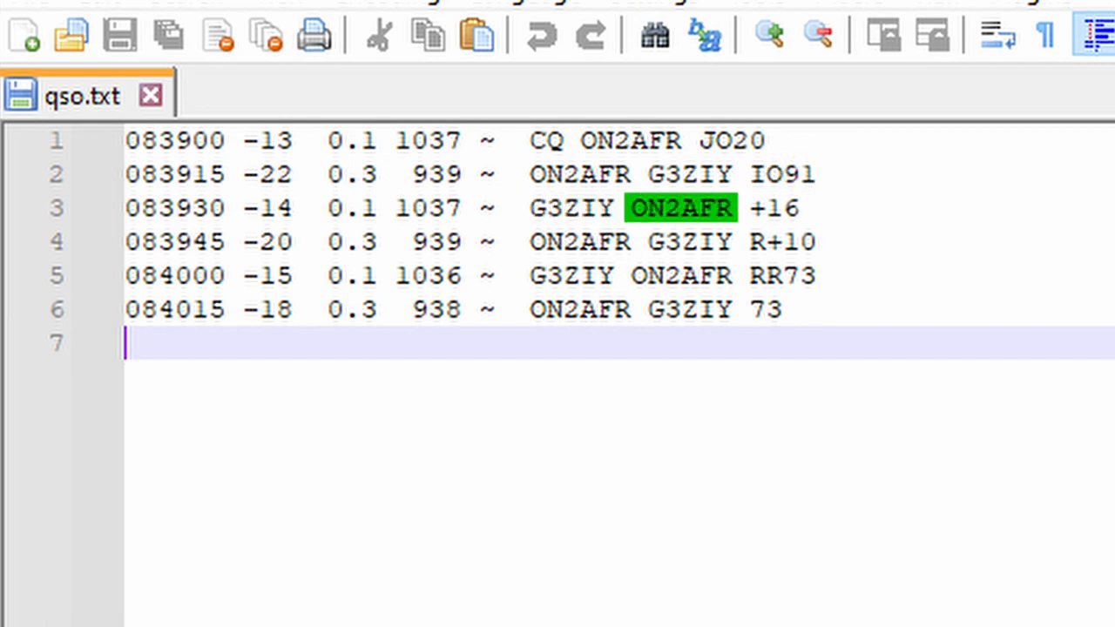
double_click(770, 207)
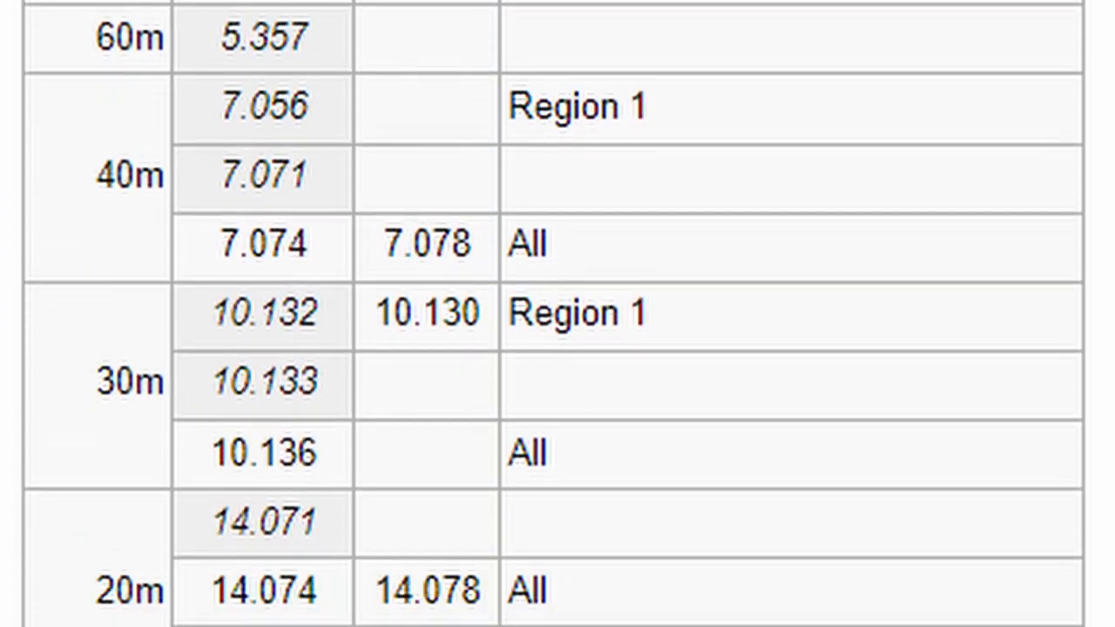
- Scroll the Wikipedia FT8 frequency table showing 7.074 MHz on 40m and 14.074 MHz on 20m
scroll(down, 3)
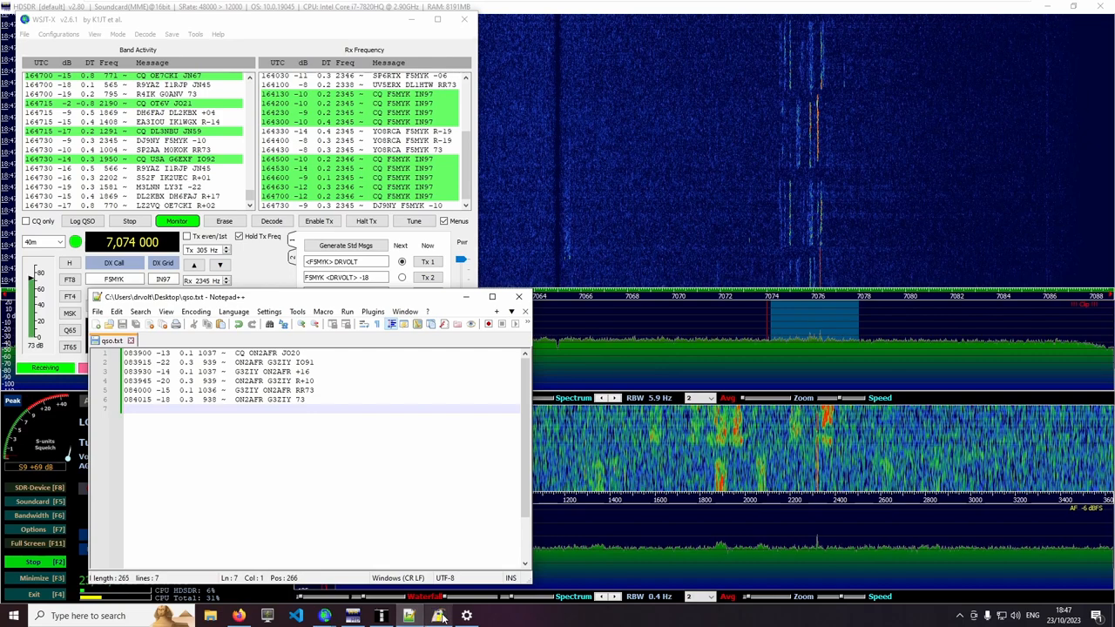
- Bring up GridTracker's map of 40m FT8 grid squares and call paths across Europe
click(439, 616)
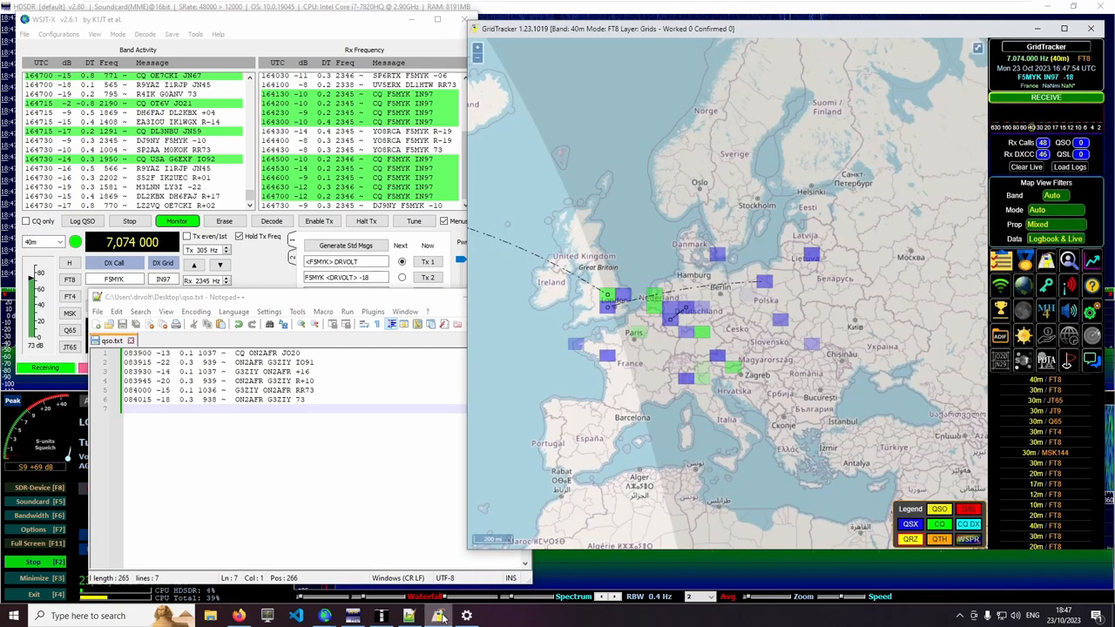
click(1063, 29)
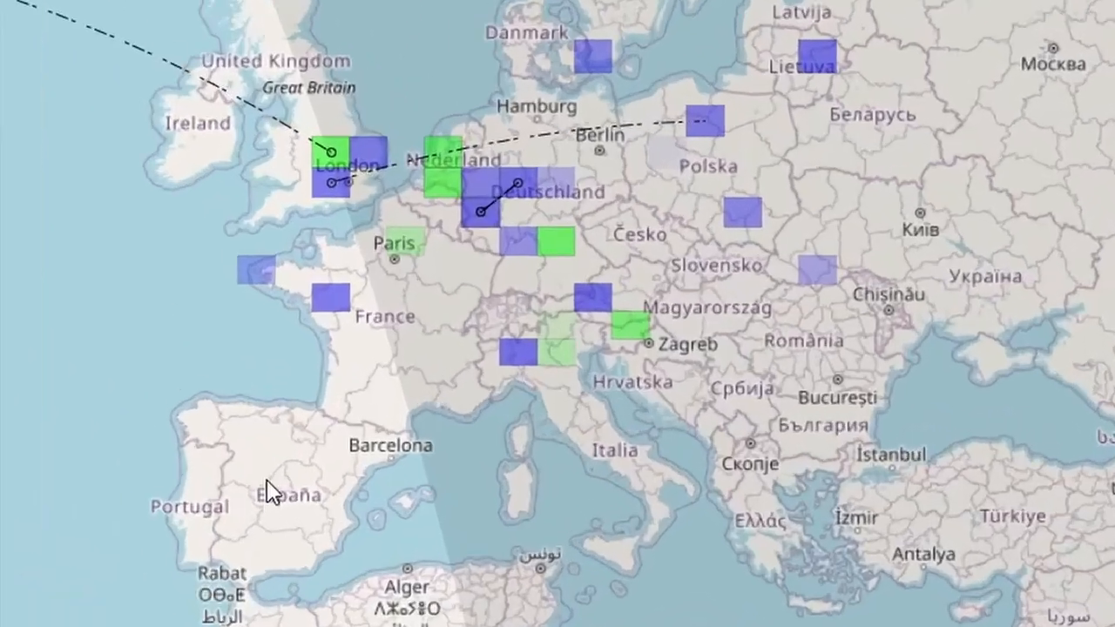